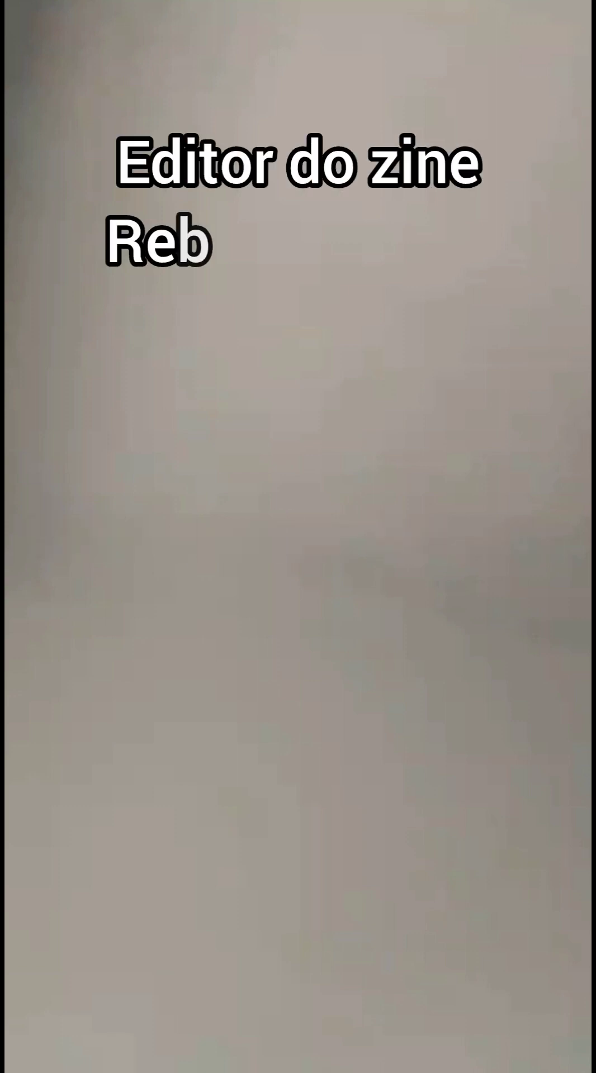
text(oco Caído)
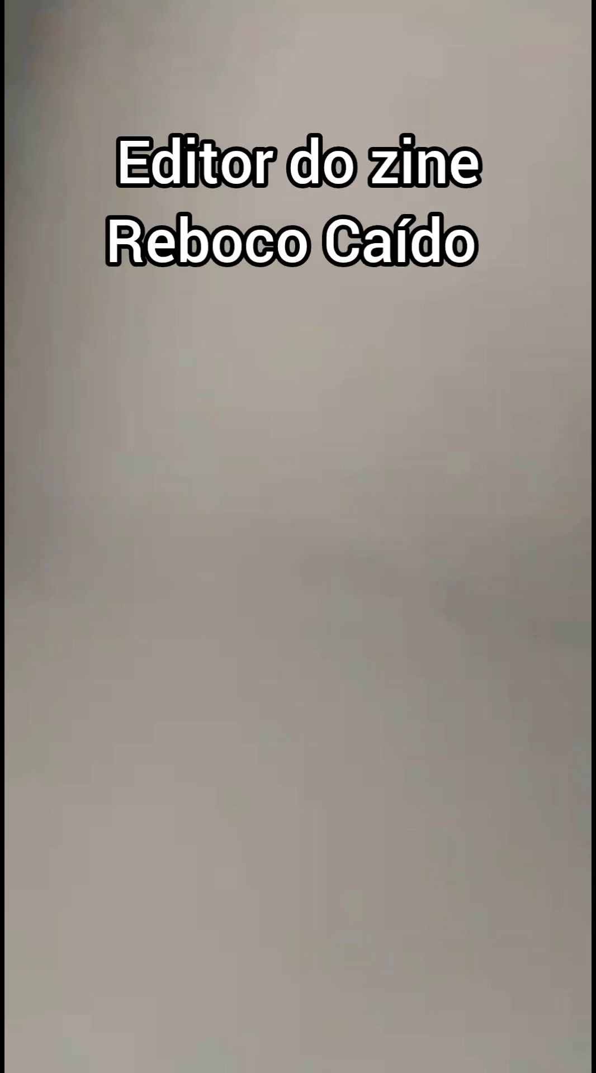